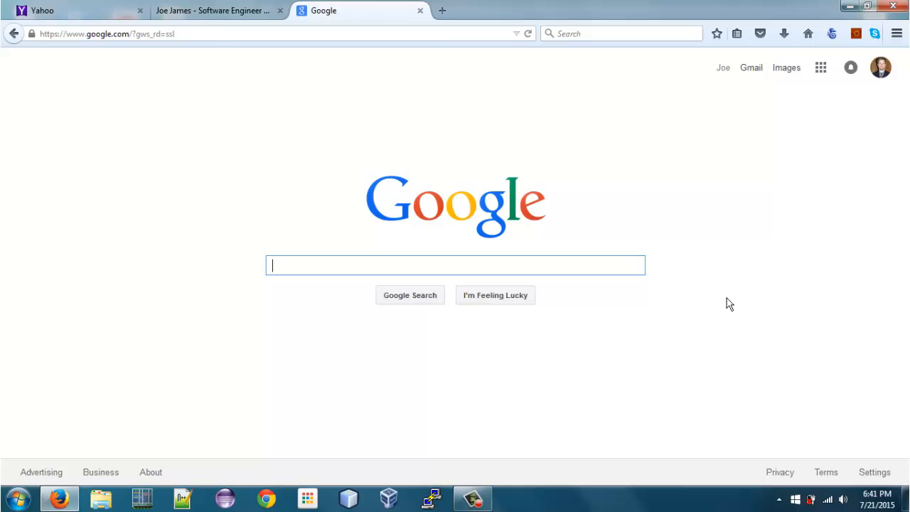
Step: Search Google for 'windows 7 iso download' and open the Get Into PC Windows 7 Ultimate result
text(windows 7 iso download)
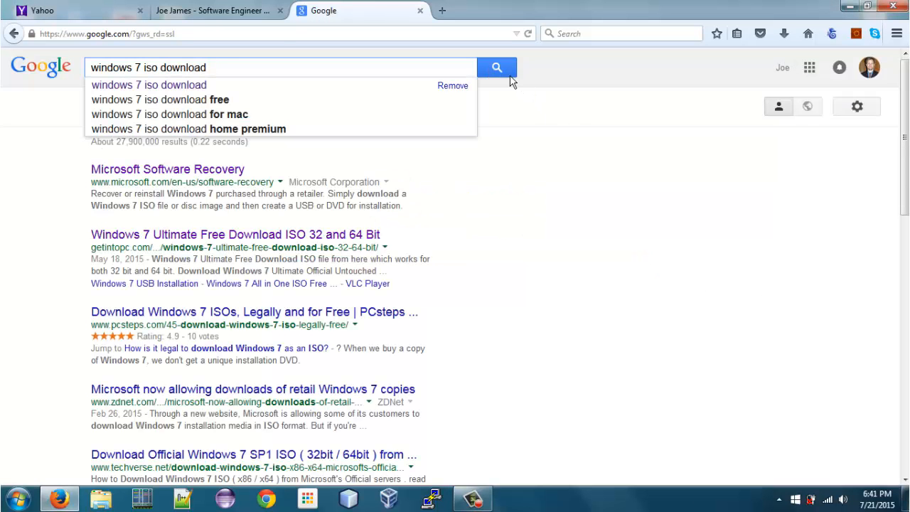
click(498, 66)
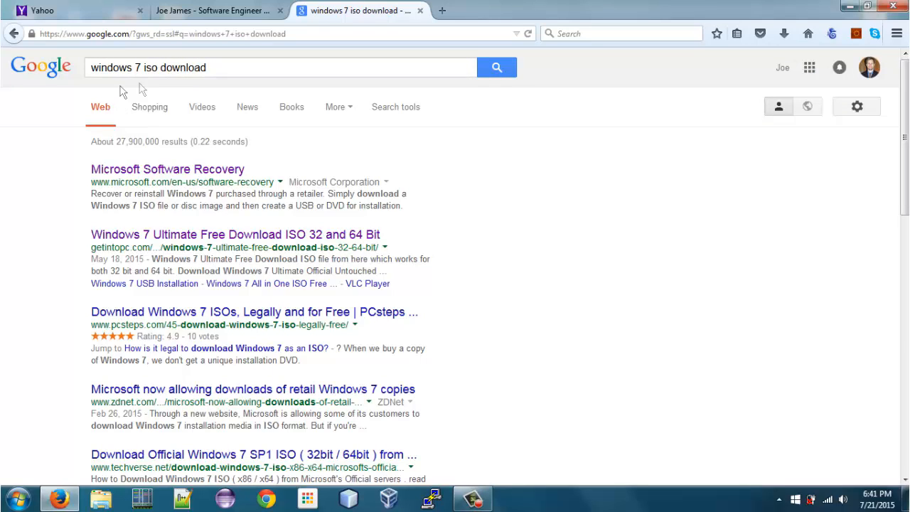
mouse_move(213, 247)
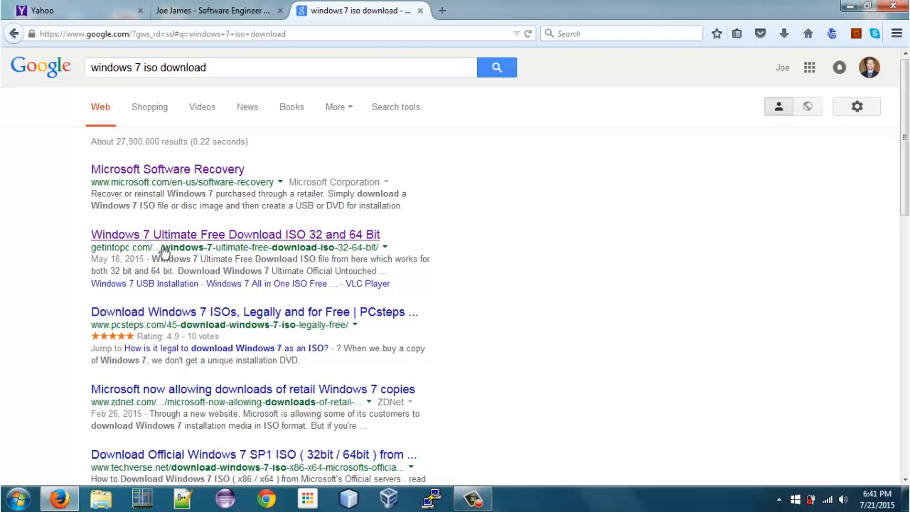
click(236, 234)
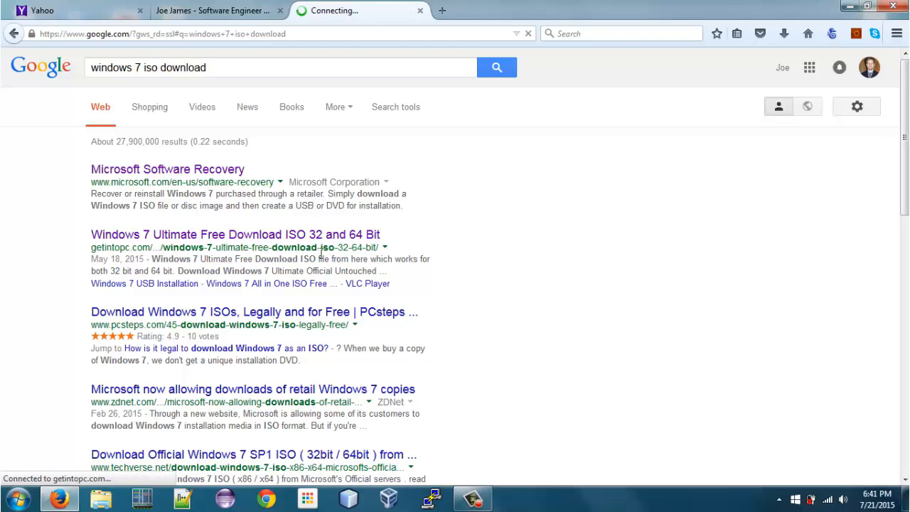
click(235, 233)
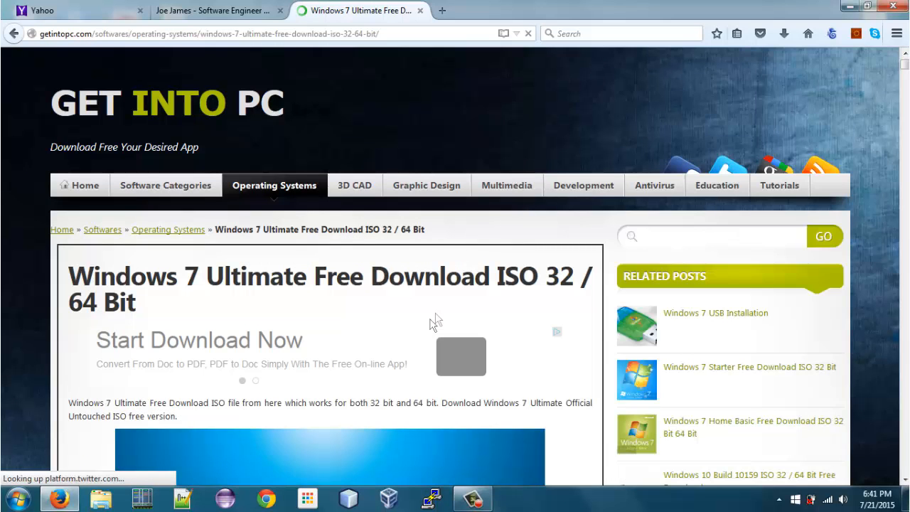
Step: Download the 32-bit Windows 7 ISO from the page and confirm saving the file
scroll(down, 3)
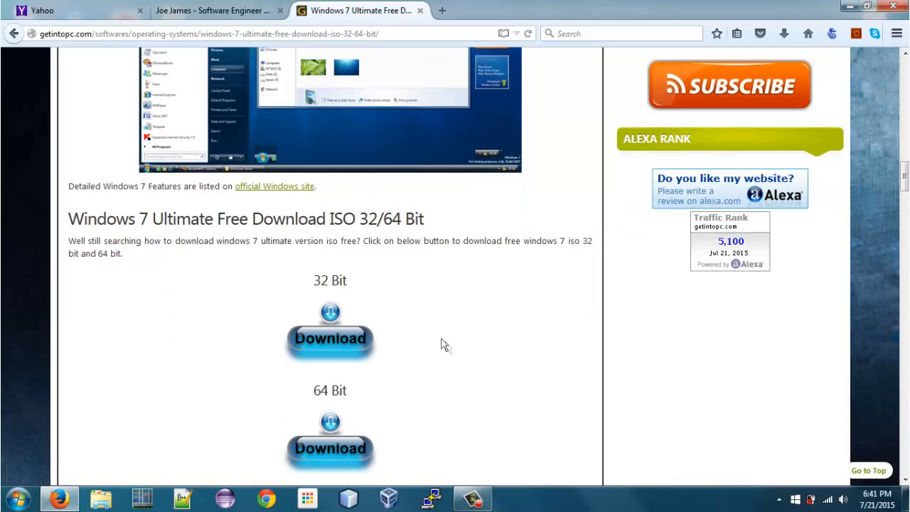
mouse_move(334, 350)
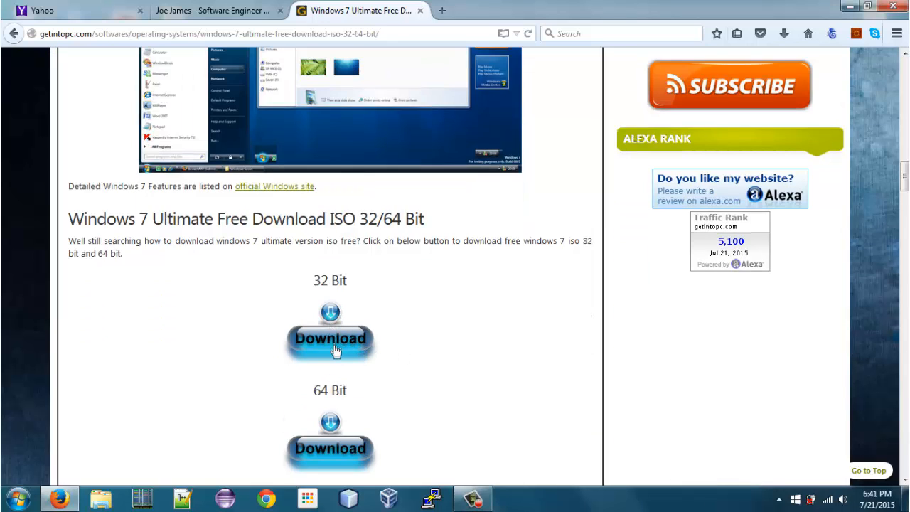
click(330, 338)
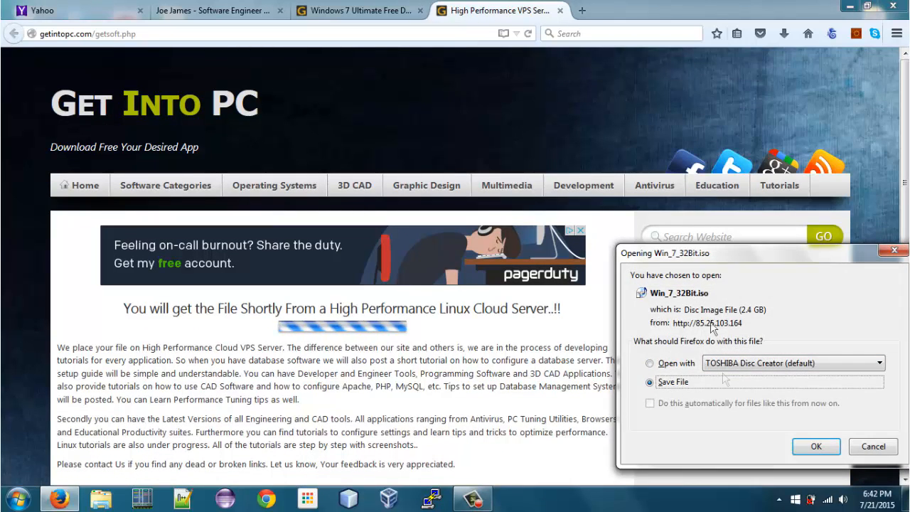
click(722, 10)
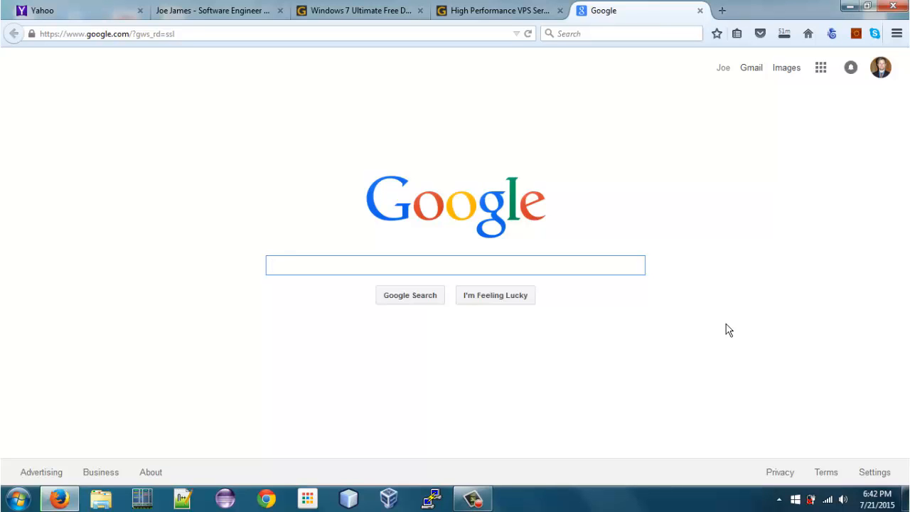
Step: Search Google for 'win to usb' from a new tab
click(455, 265)
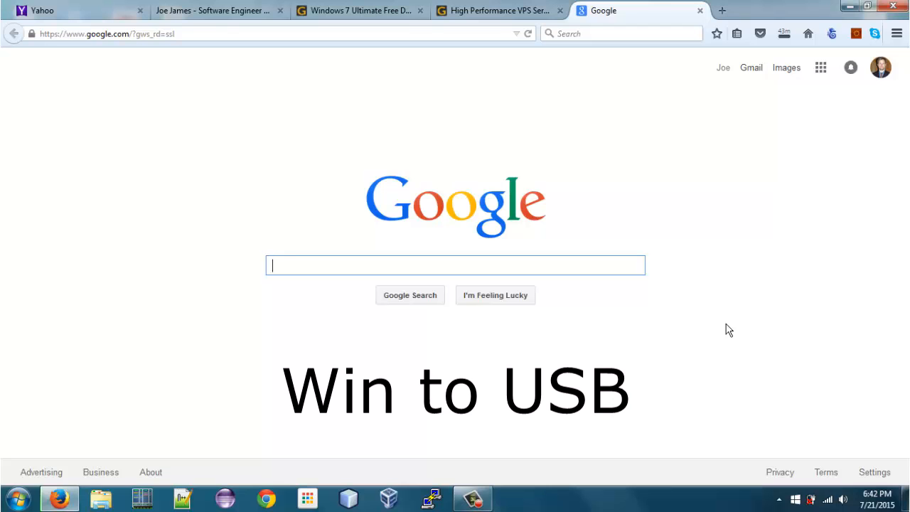
text(win)
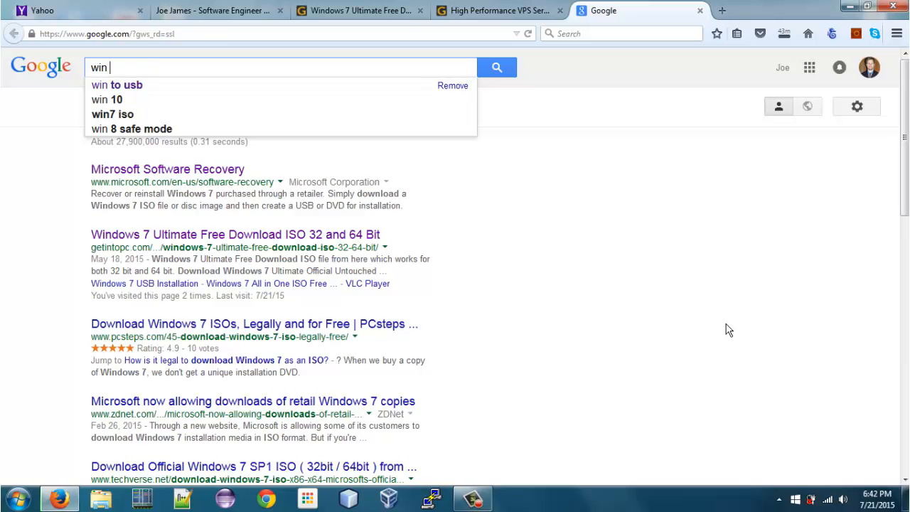
click(117, 85)
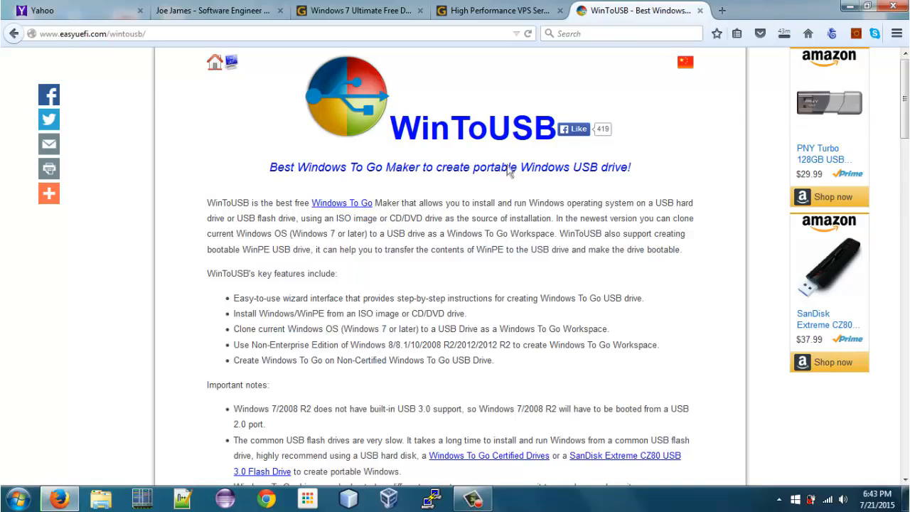
Step: Download the free edition of WinToUSB from the EaseUEFI page and save the setup file
scroll(down, 3)
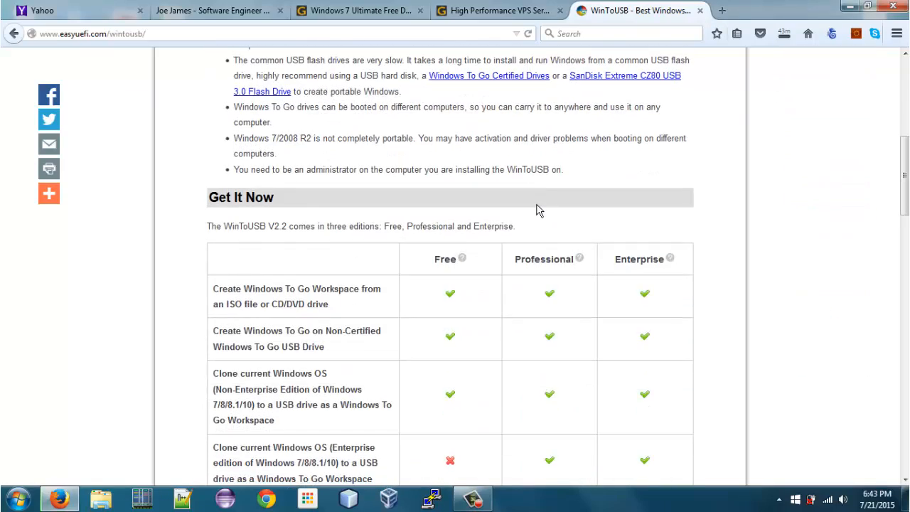
scroll(down, 3)
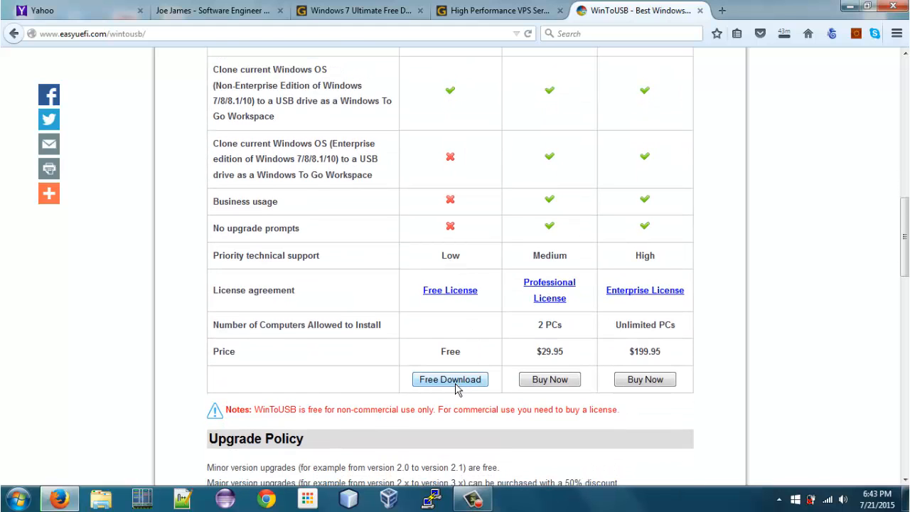
click(450, 378)
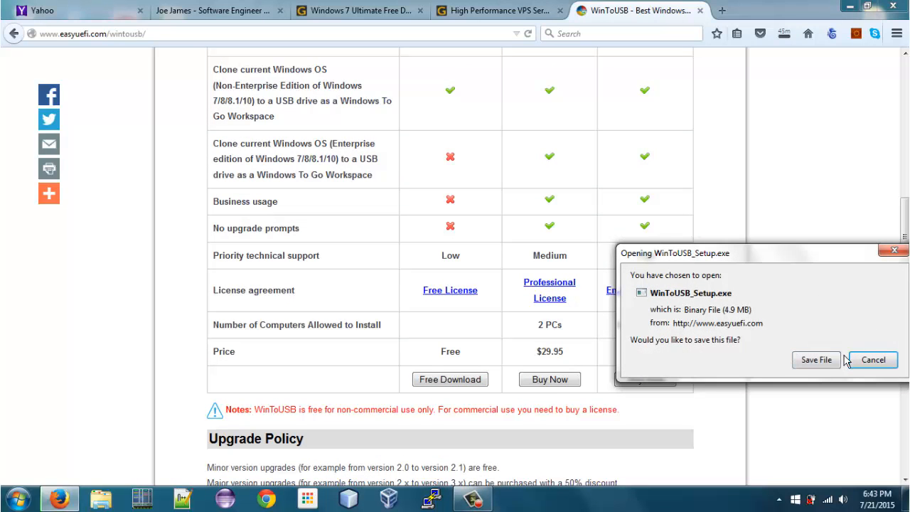
click(874, 360)
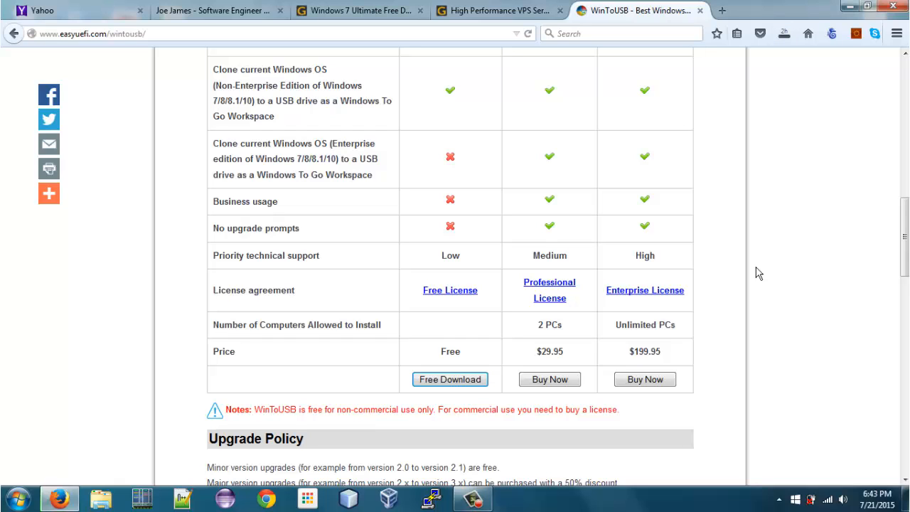
mouse_move(728, 285)
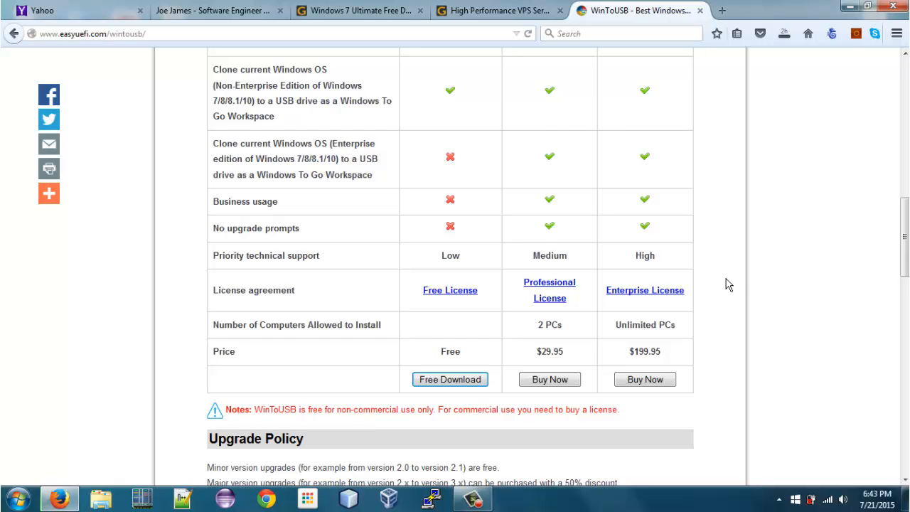
mouse_move(768, 120)
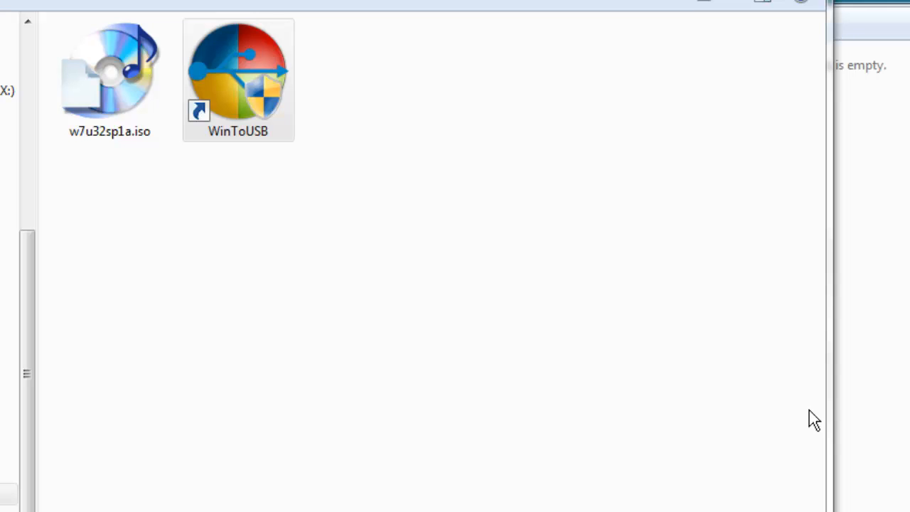
mouse_move(789, 362)
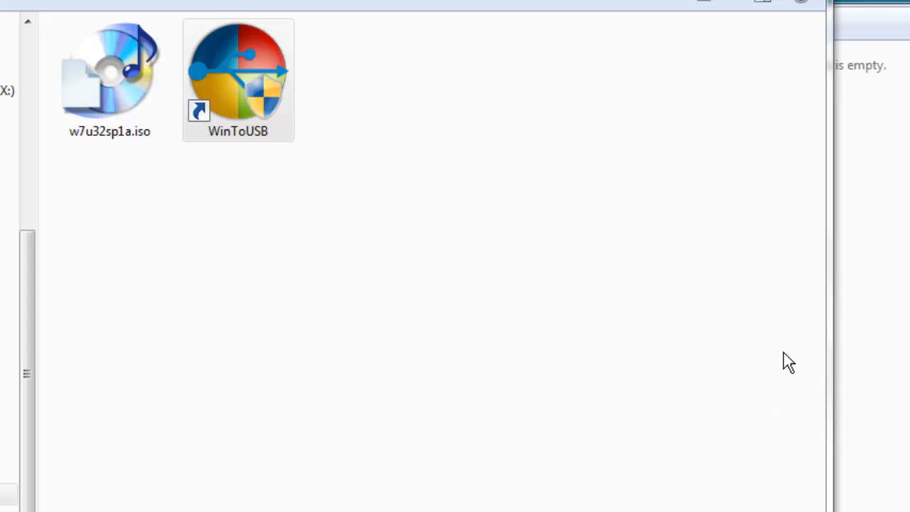
Step: Select the 'windows usb drive' folder holding w7u32sp1a.iso and the WinToUSB shortcut
click(239, 79)
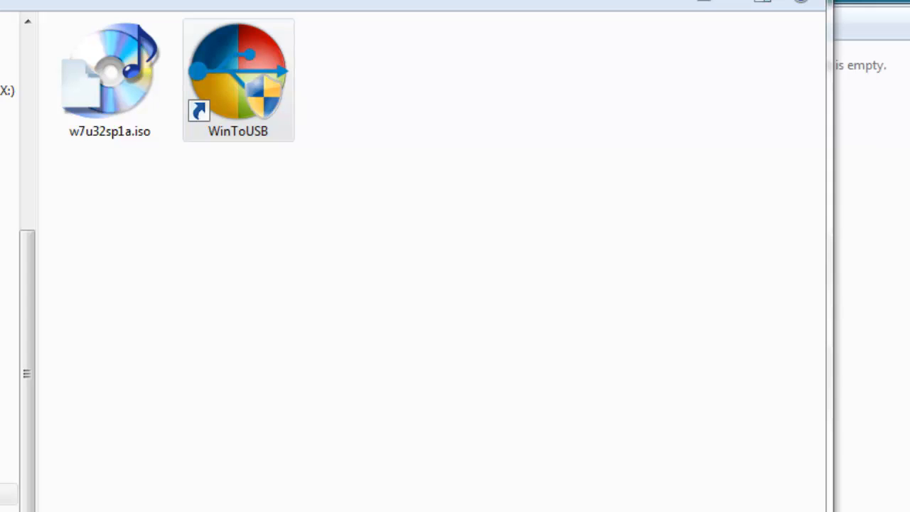
Step: Launch WinToUSB, load w7u32sp1a.iso as the image and continue with Windows 7 Ultimate selected
double_click(239, 71)
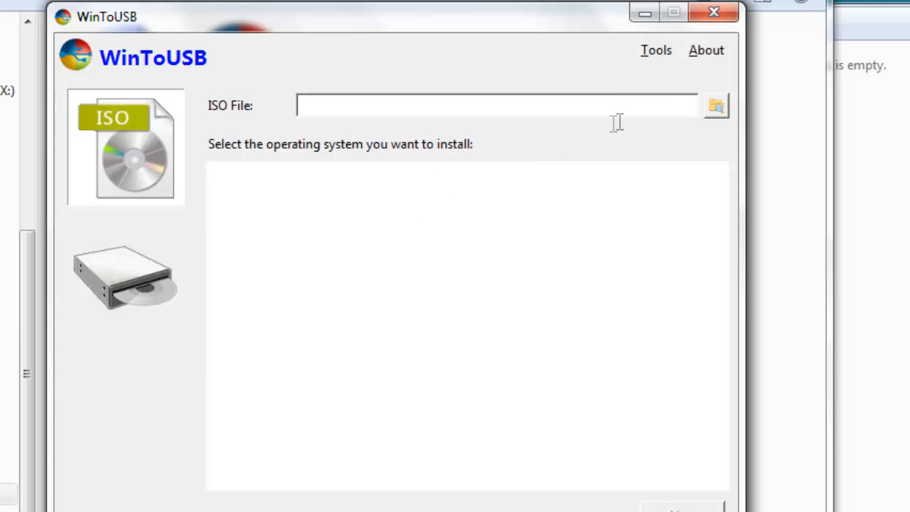
click(716, 105)
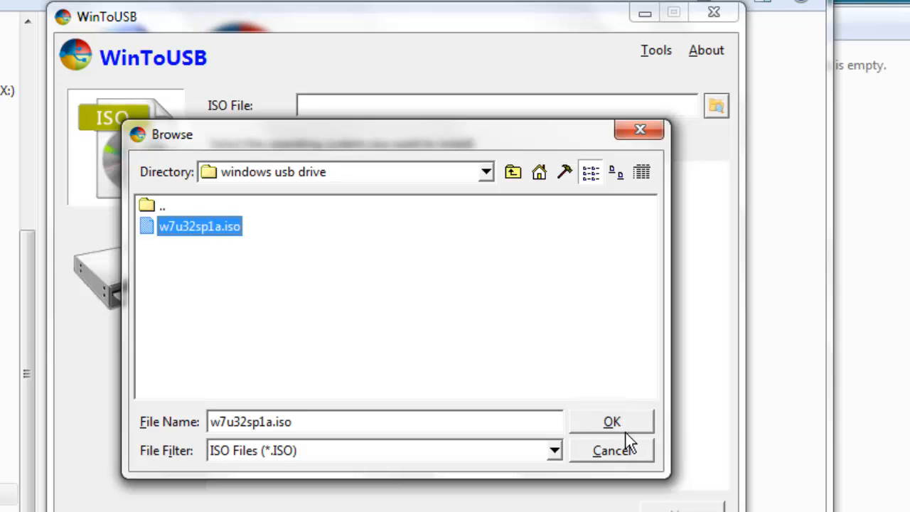
click(612, 420)
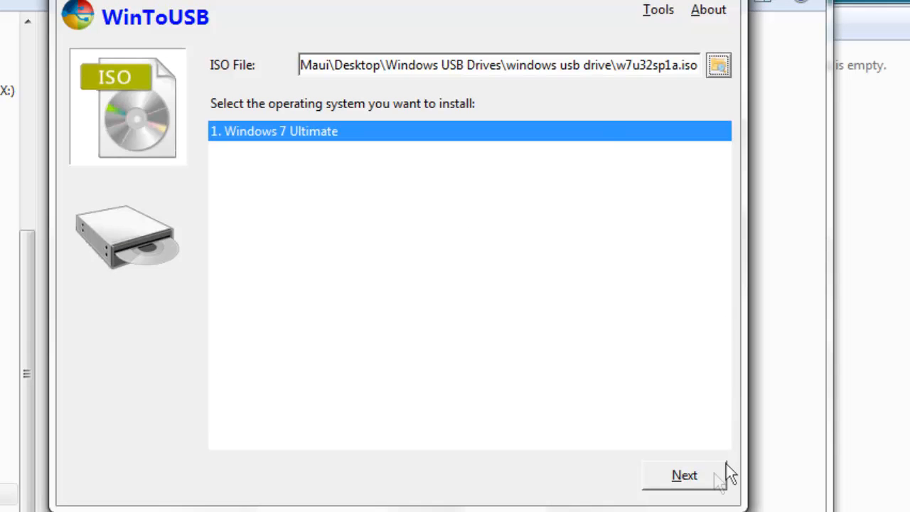
click(683, 475)
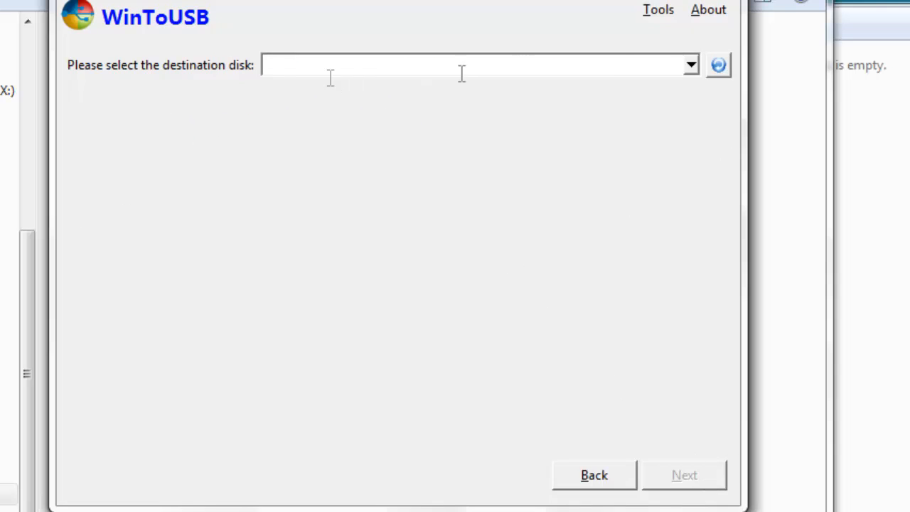
Step: Choose the SanDisk Ultra Fit, format it, use WinToUSB (E:) for system and boot, and start installing
click(688, 66)
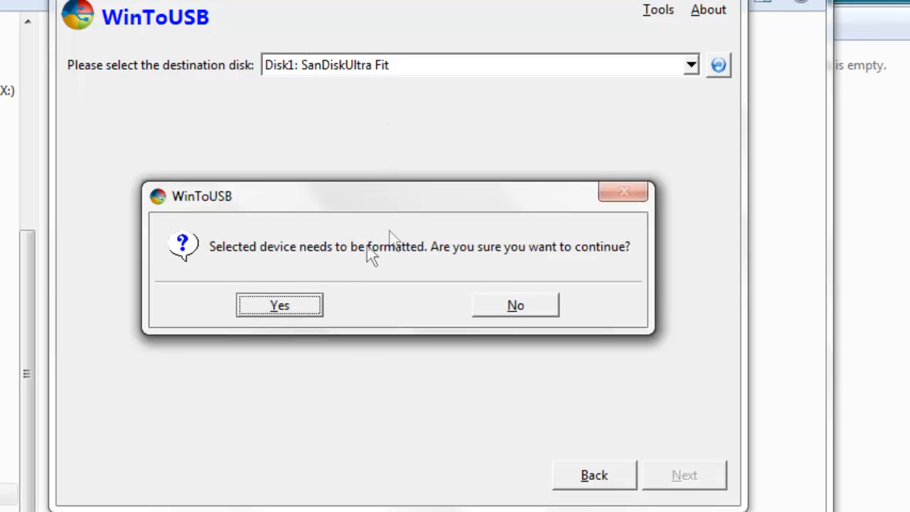
click(279, 305)
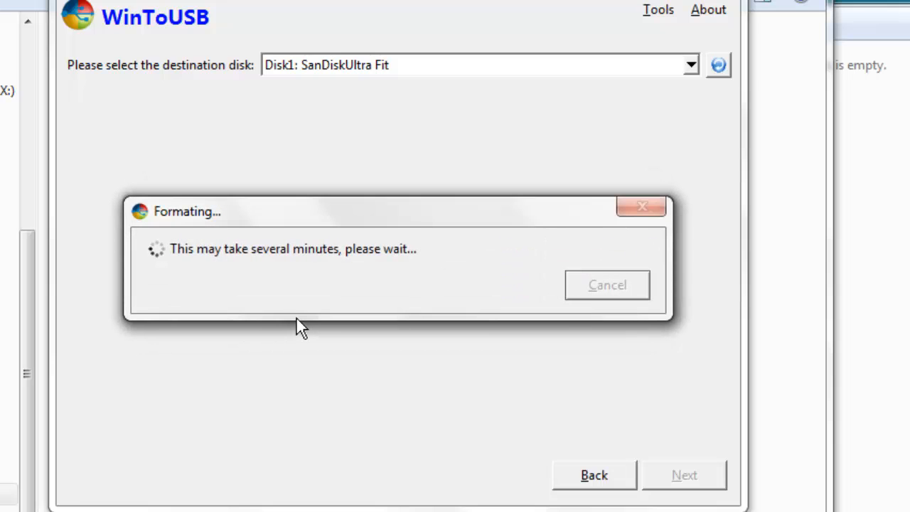
mouse_move(484, 416)
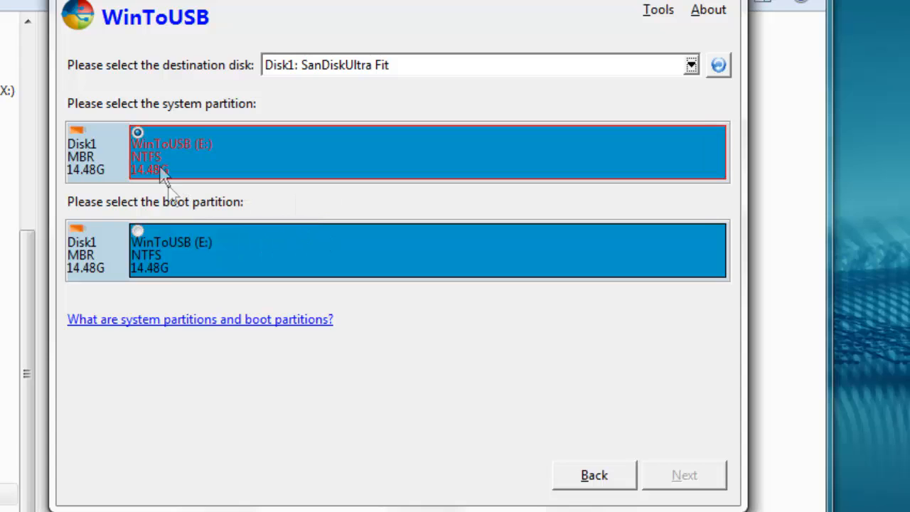
click(138, 231)
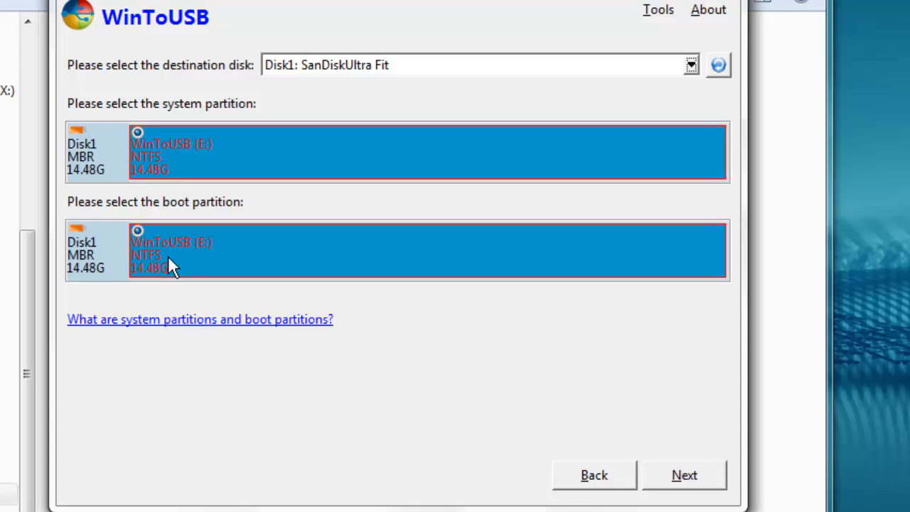
mouse_move(597, 476)
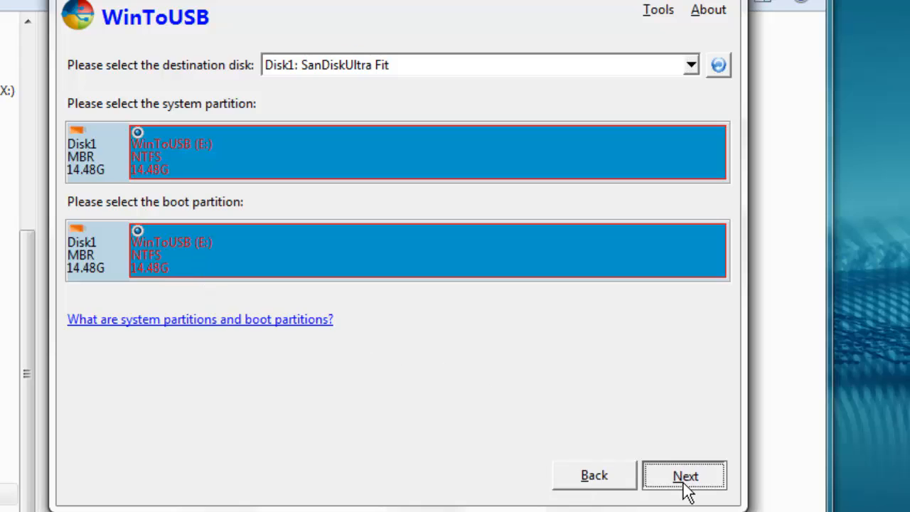
click(684, 475)
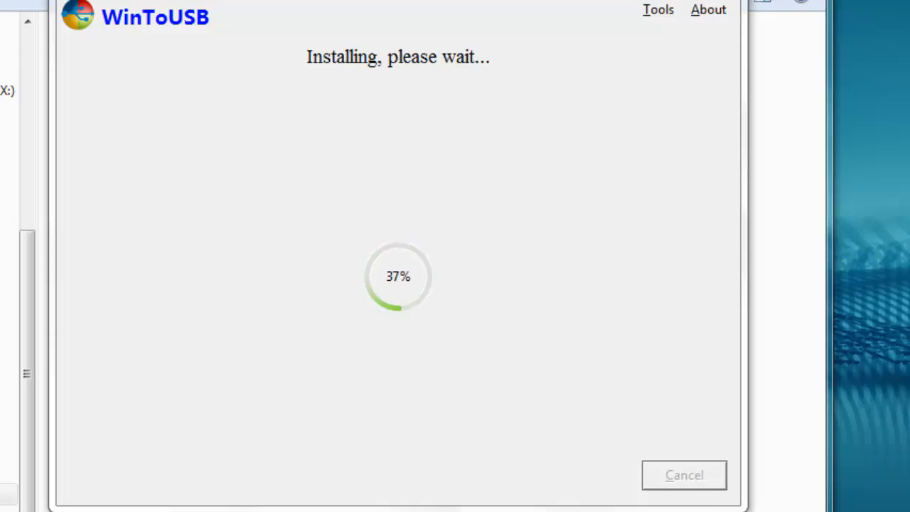
mouse_move(588, 475)
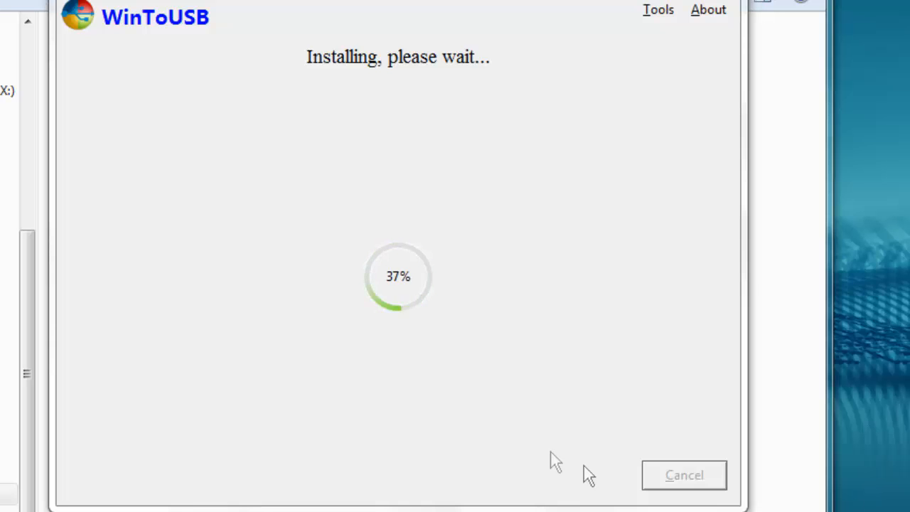
mouse_move(443, 330)
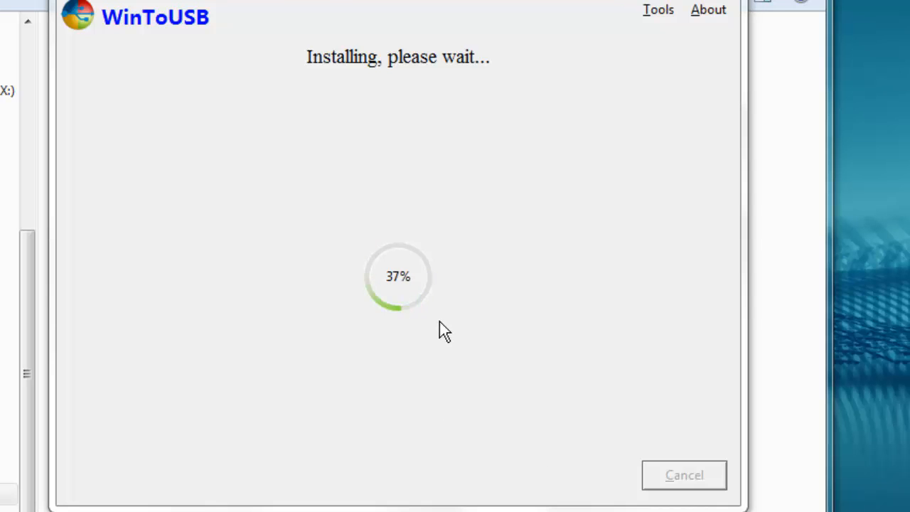
mouse_move(411, 324)
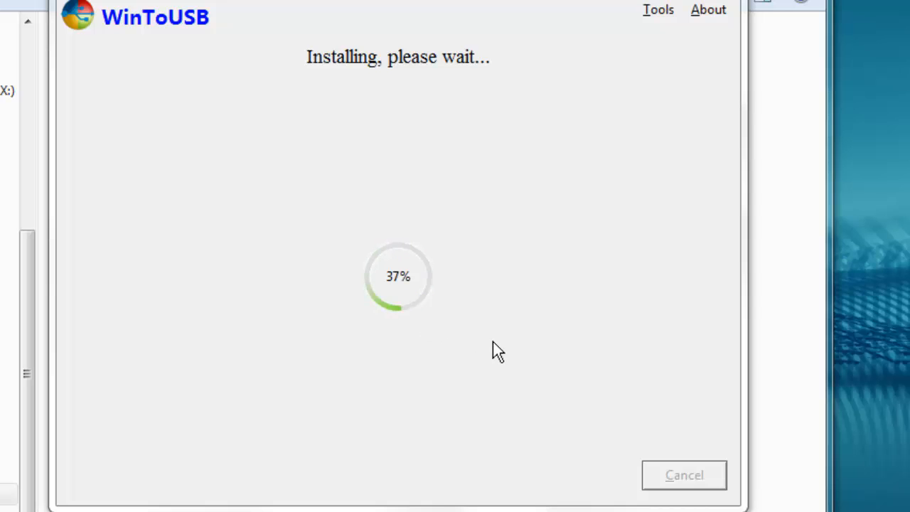
mouse_move(438, 333)
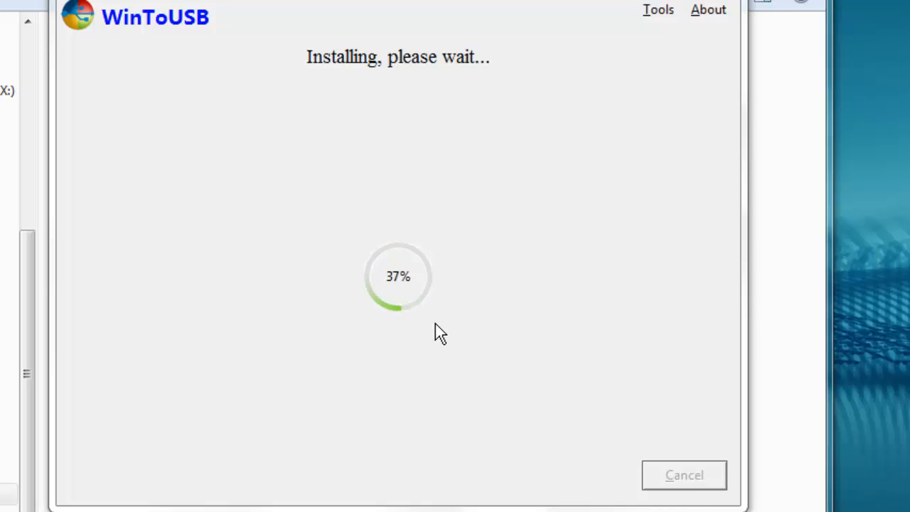
mouse_move(619, 398)
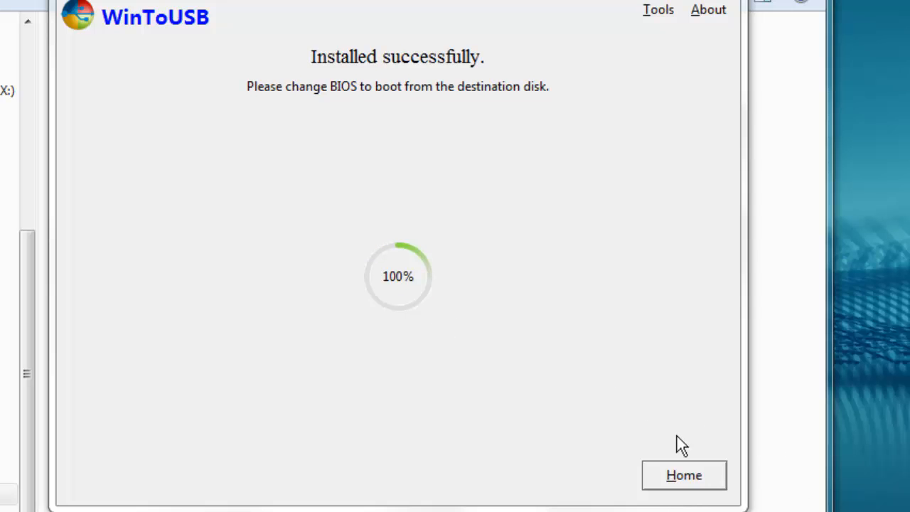
mouse_move(654, 400)
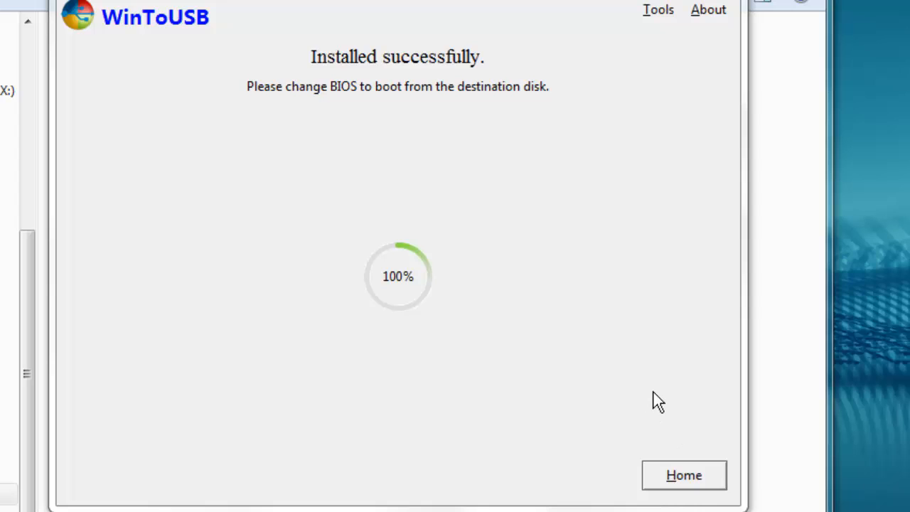
mouse_move(589, 327)
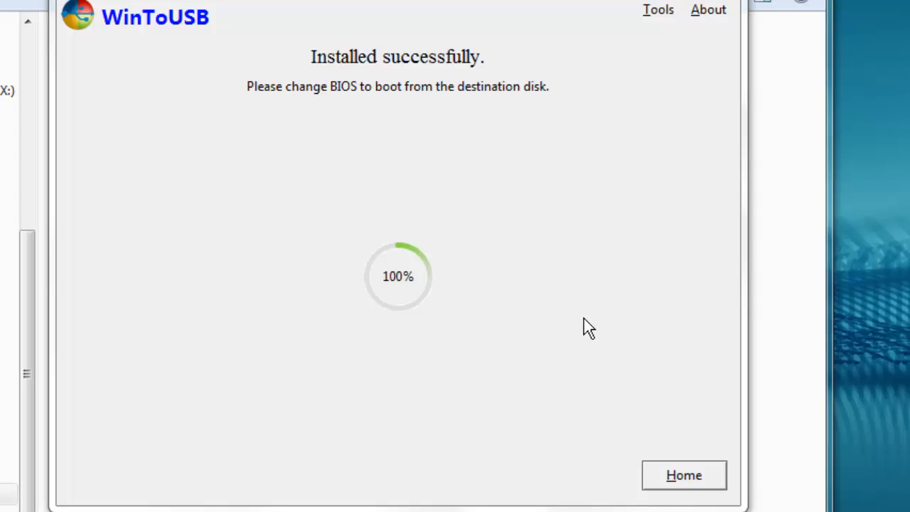
mouse_move(594, 329)
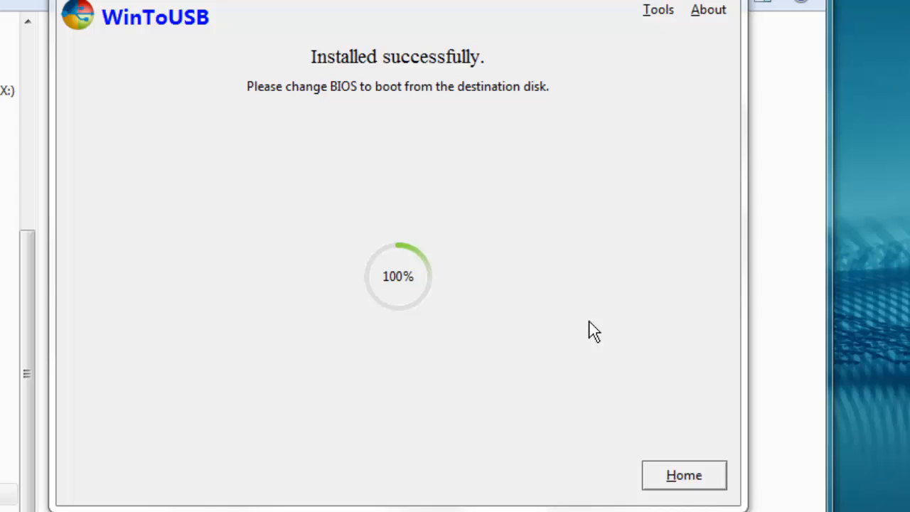